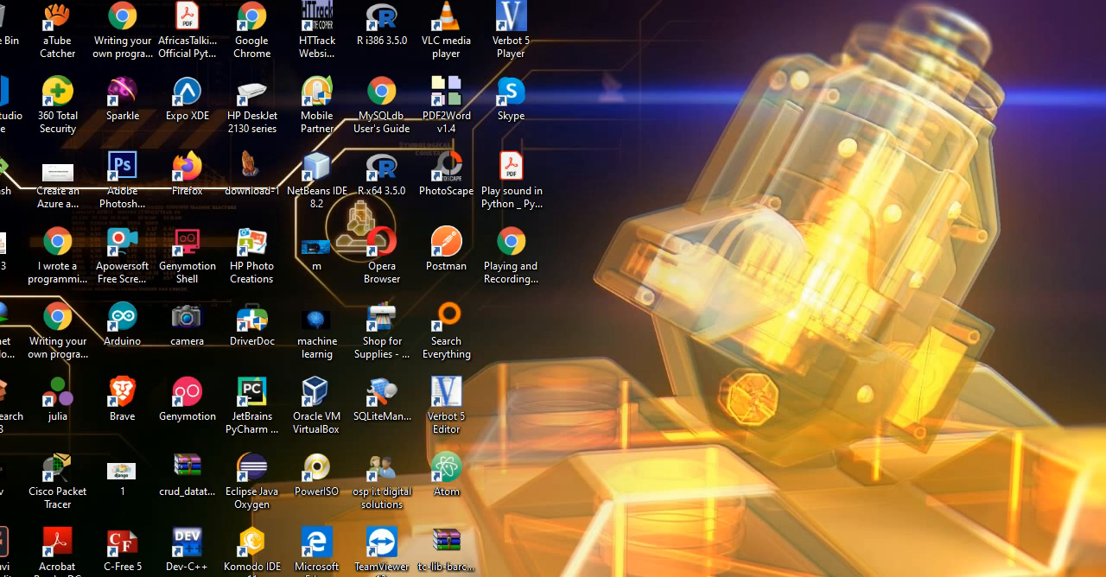
mouse_move(643, 231)
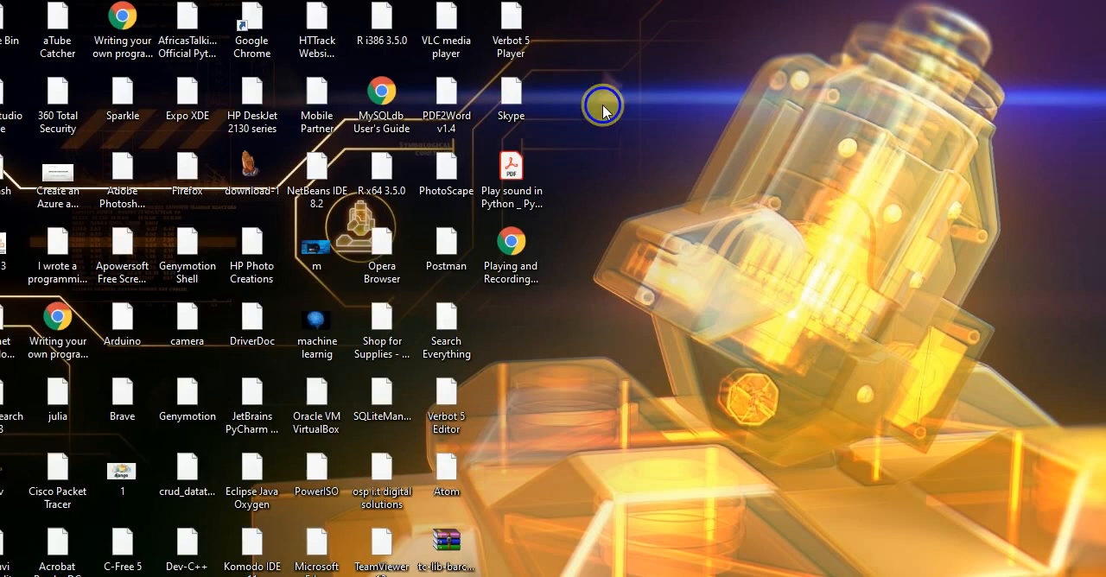
mouse_move(598, 149)
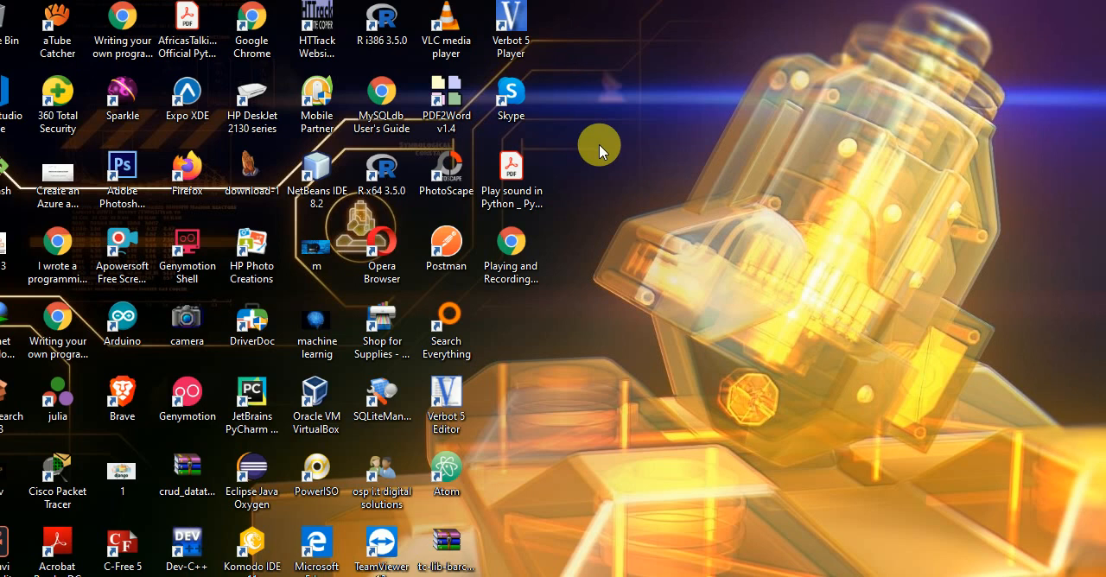
mouse_move(660, 215)
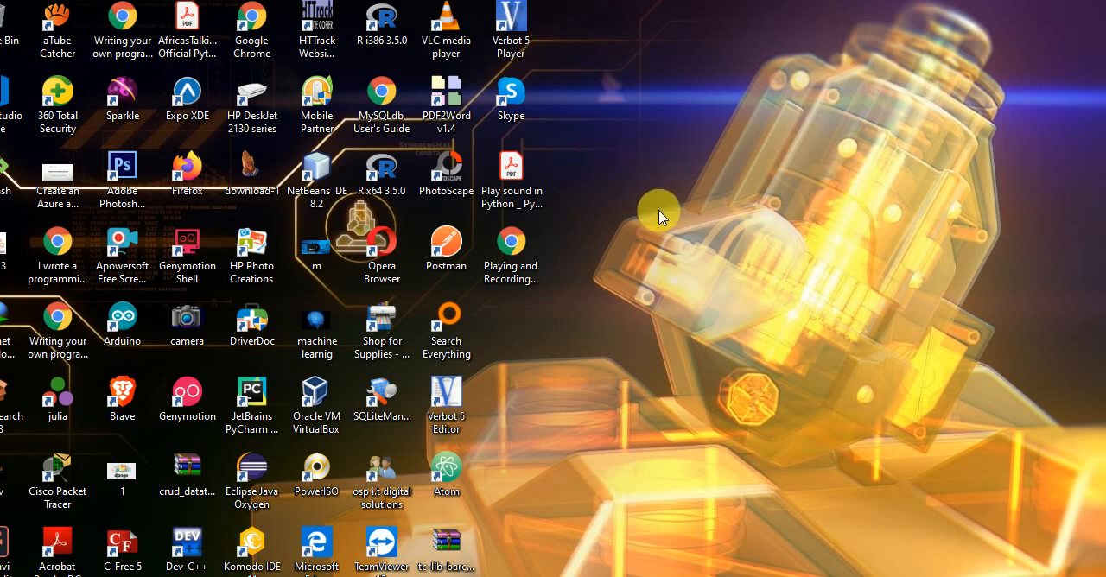
mouse_move(677, 264)
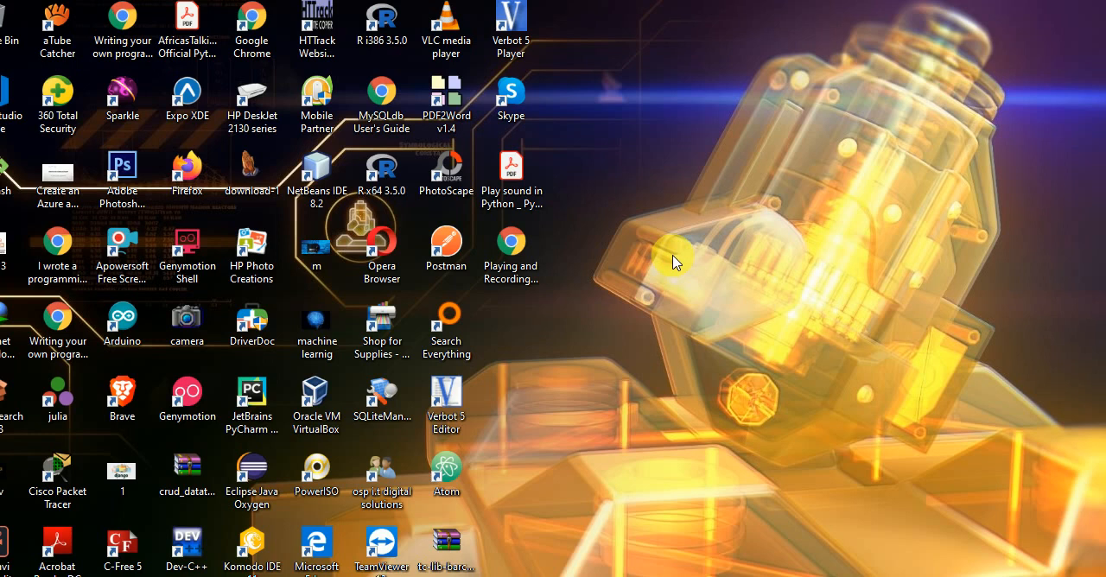
mouse_move(674, 266)
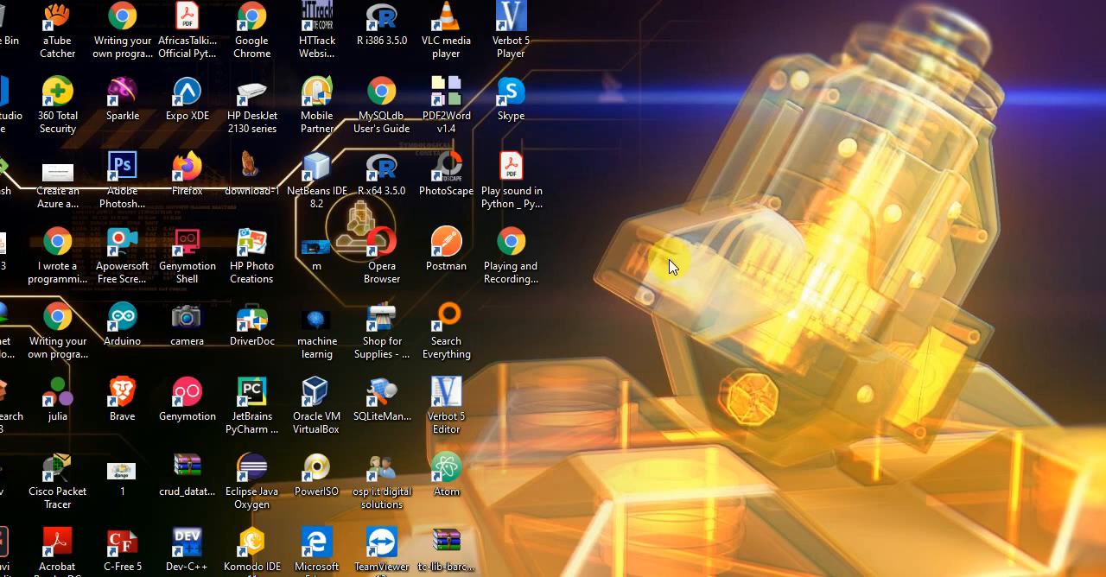
mouse_move(678, 292)
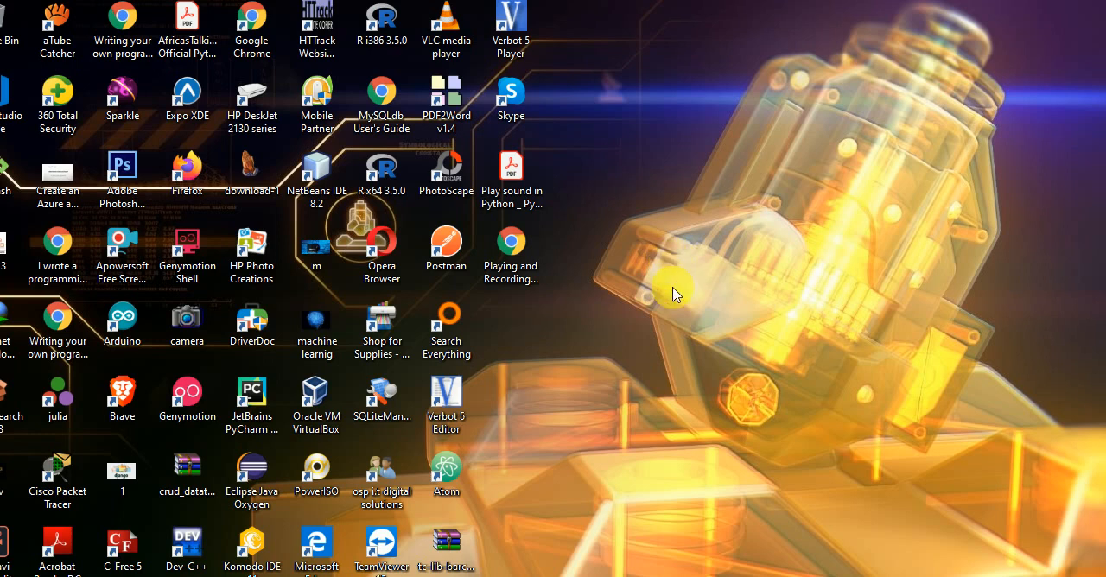
mouse_move(681, 291)
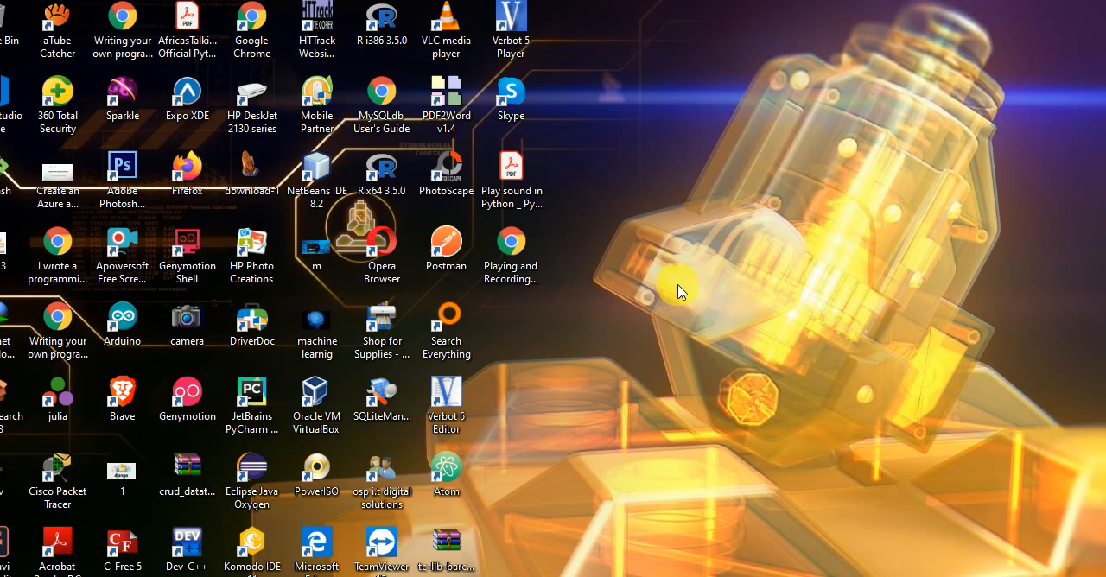
Create a new desktop folder and name it "system development"
right_click(681, 291)
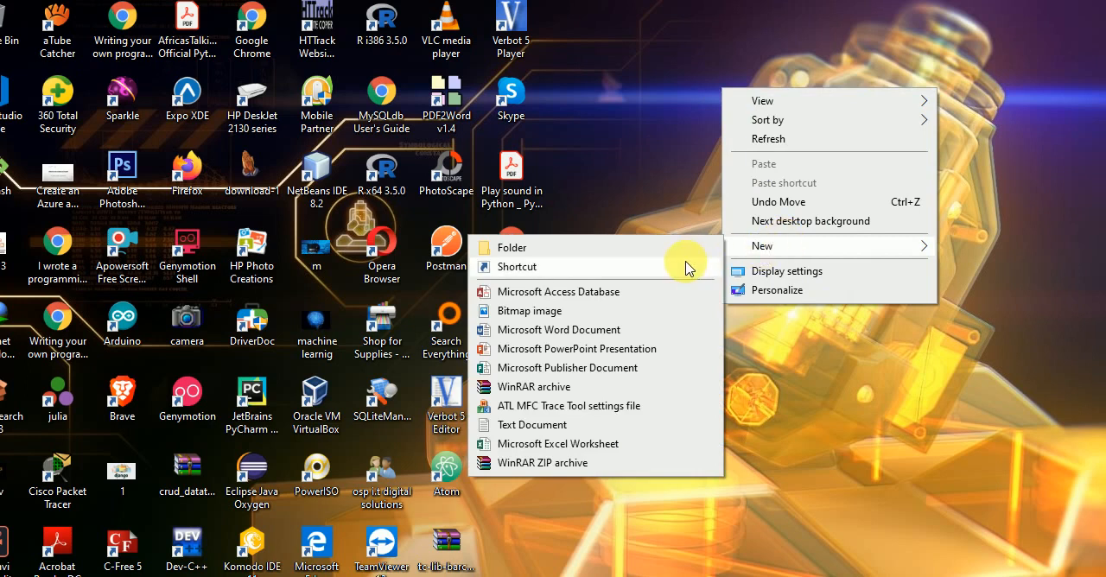
left_click(511, 245)
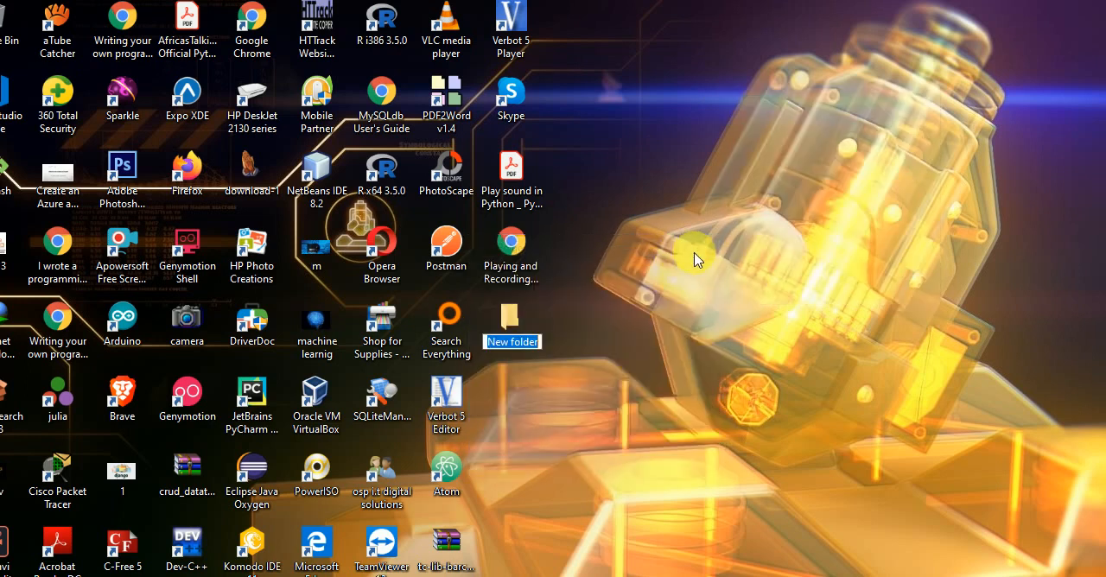
type("system development")
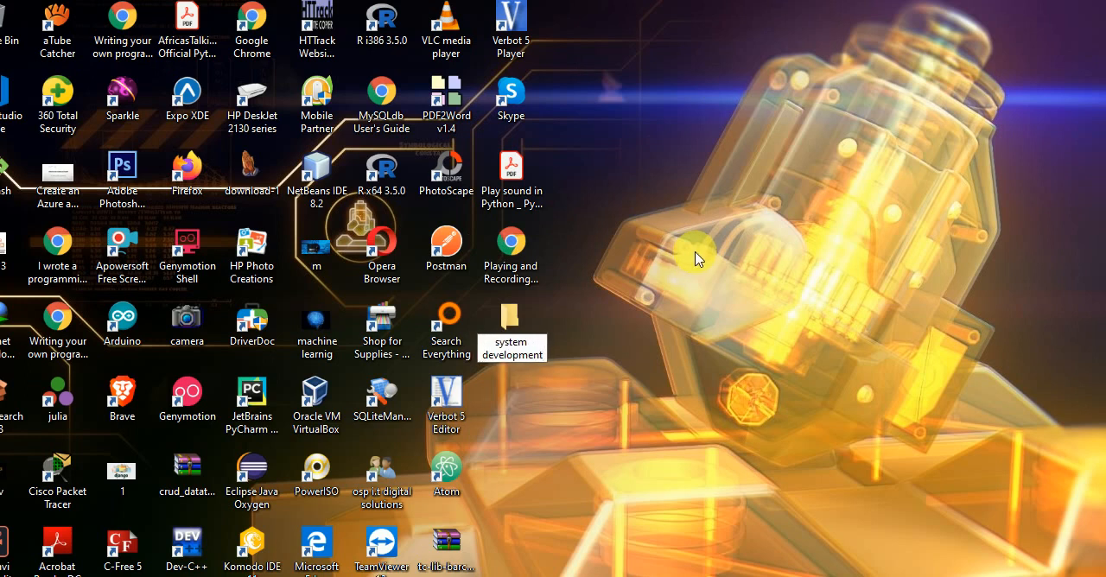
mouse_move(733, 228)
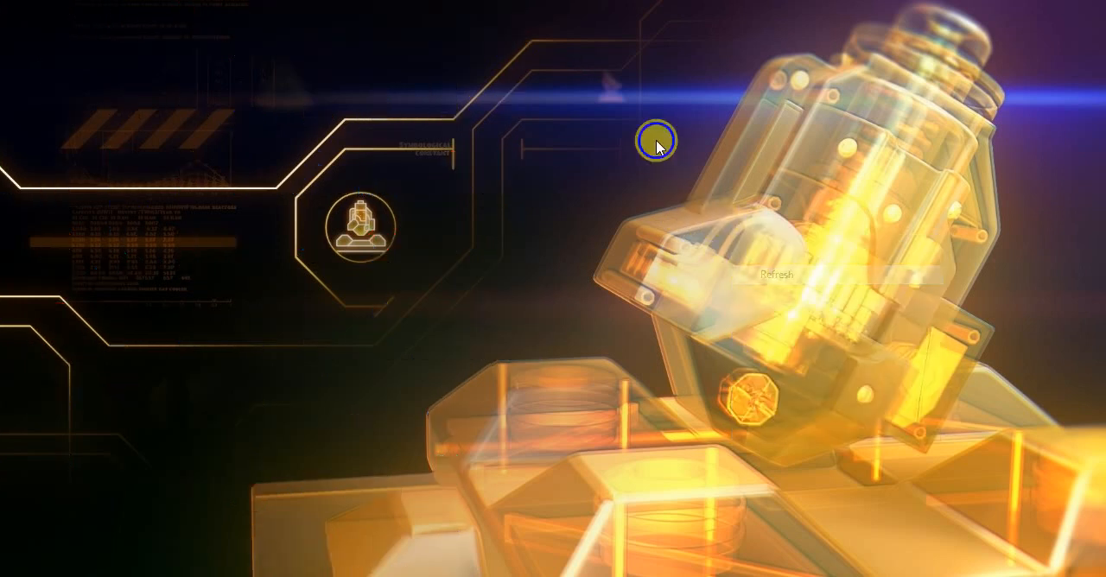
mouse_move(698, 199)
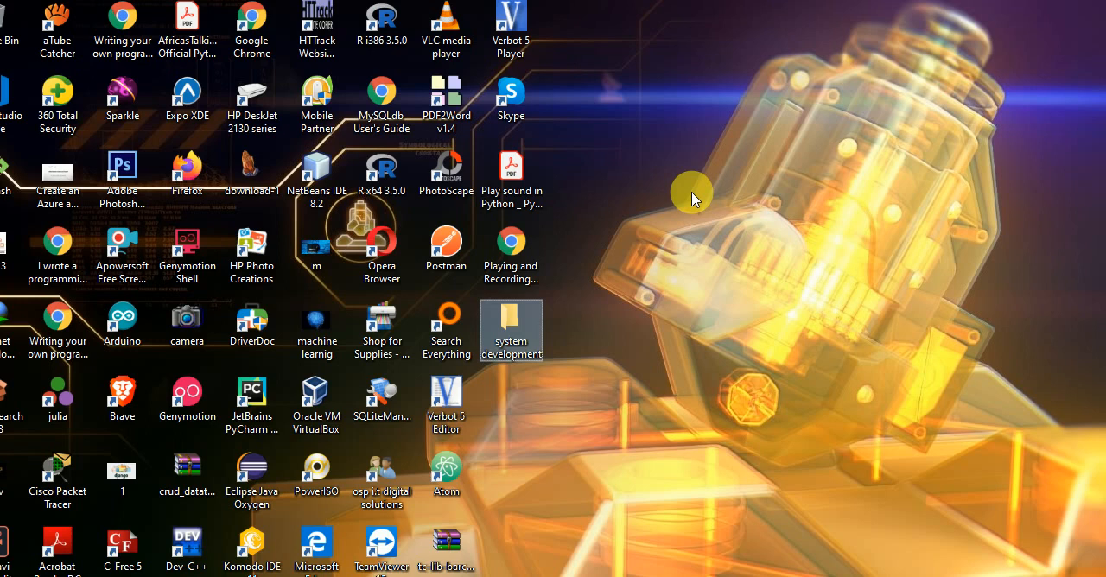
mouse_move(705, 235)
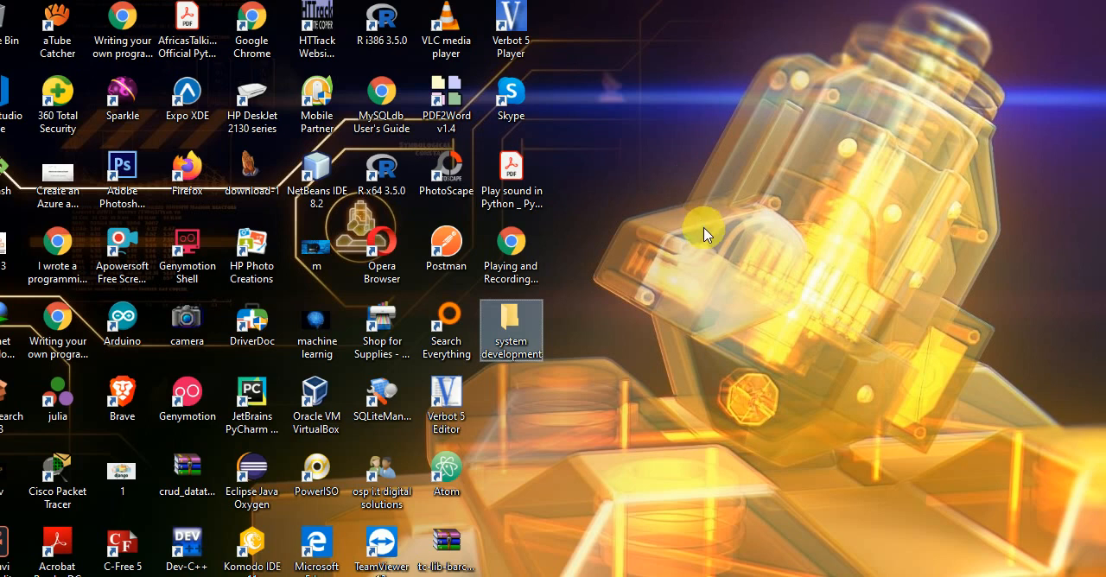
mouse_move(717, 257)
type("python")
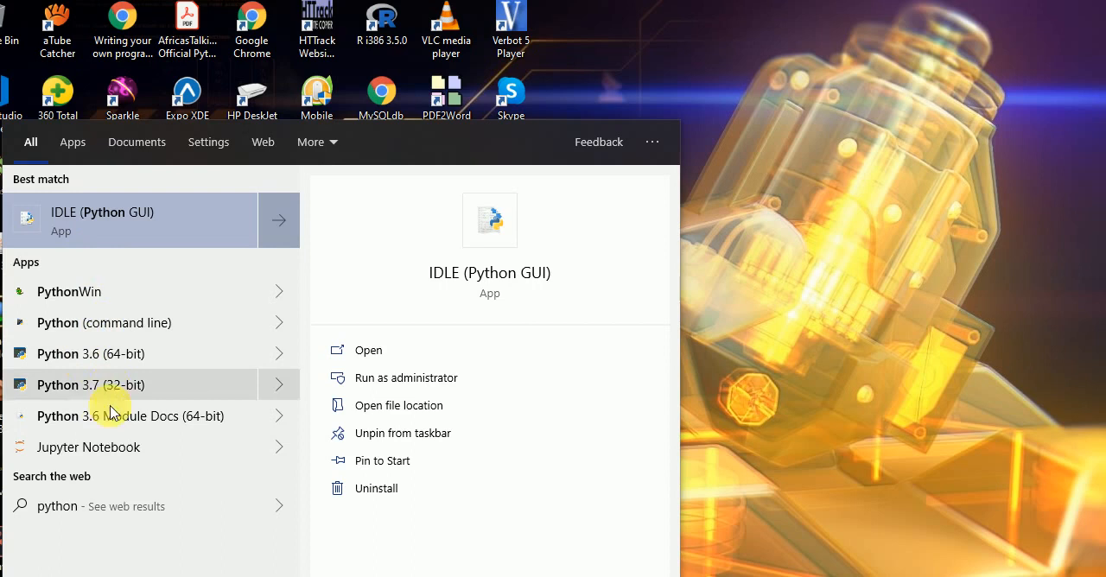
mouse_move(909, 204)
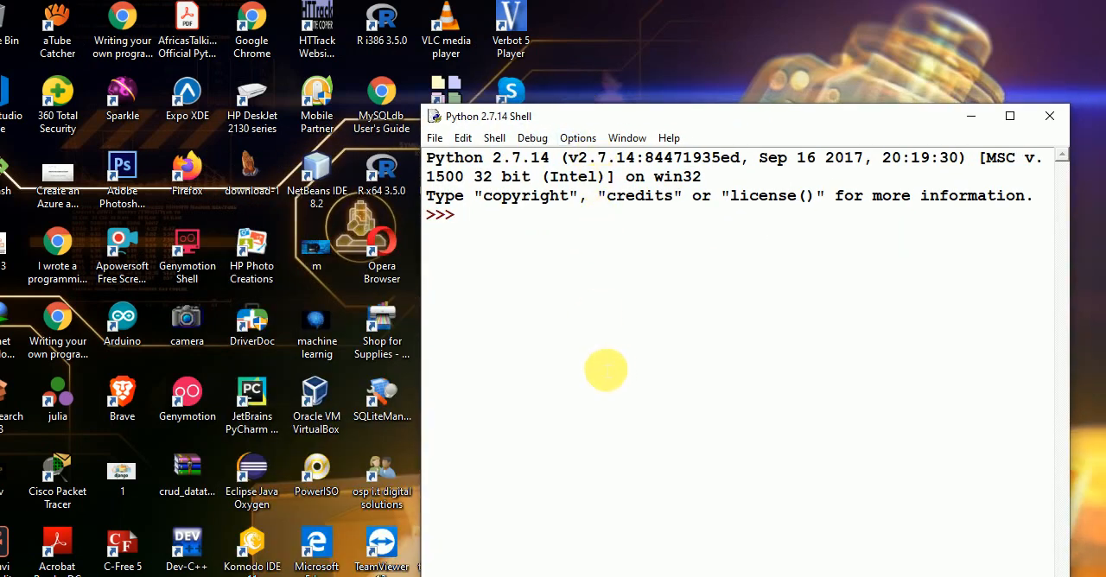
mouse_move(610, 374)
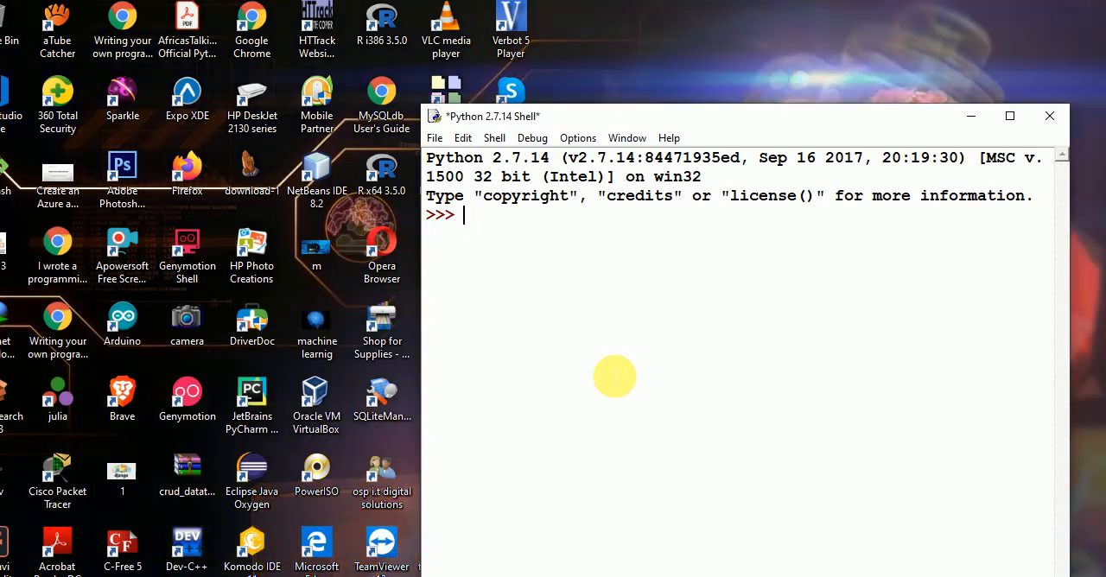
Run the statement from tkinter import * in the shell
type("from")
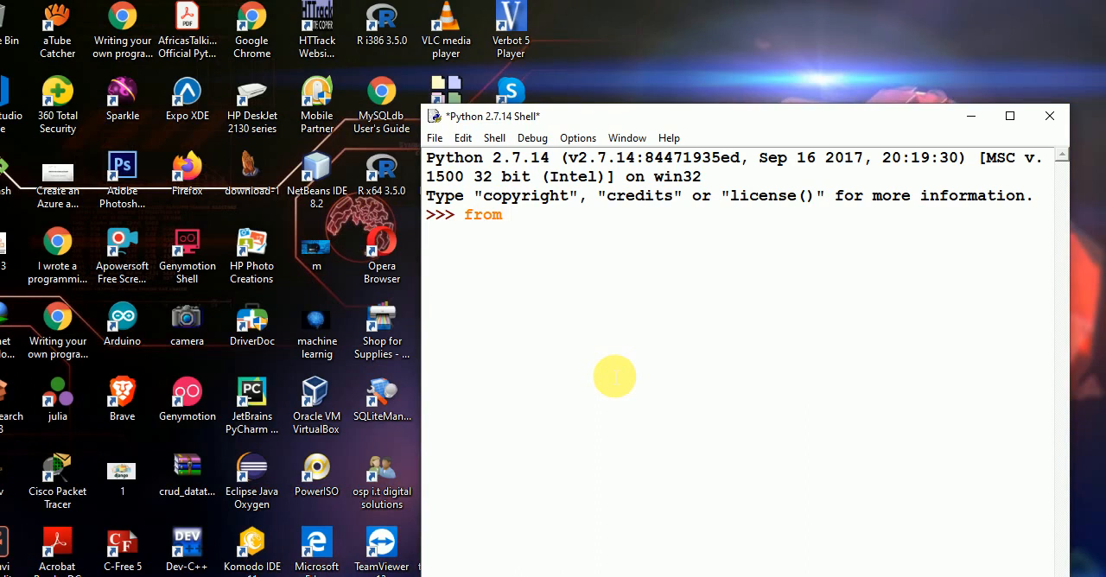
type("tkinter")
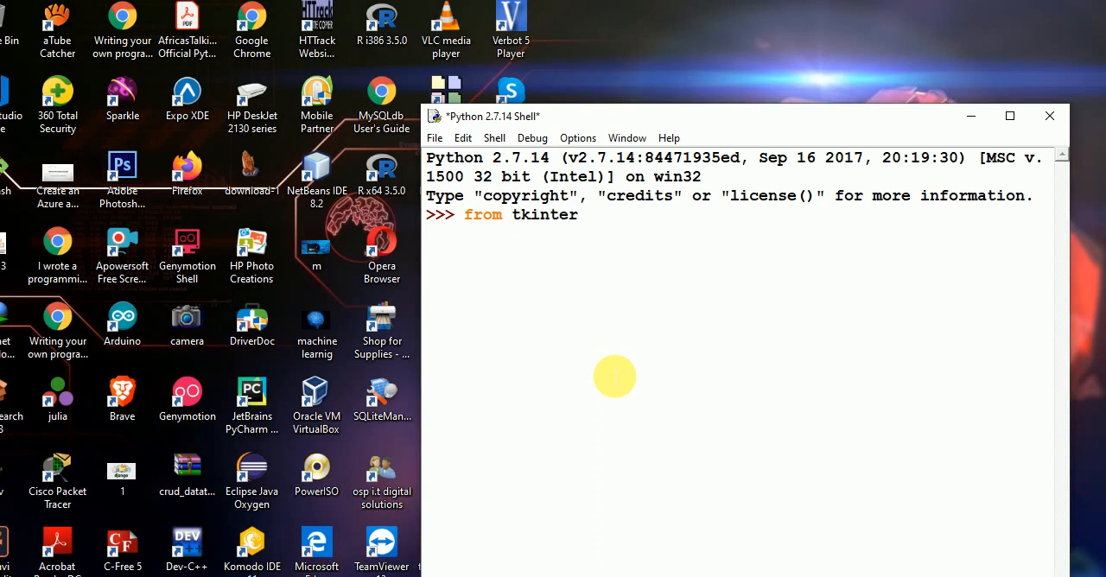
type("import")
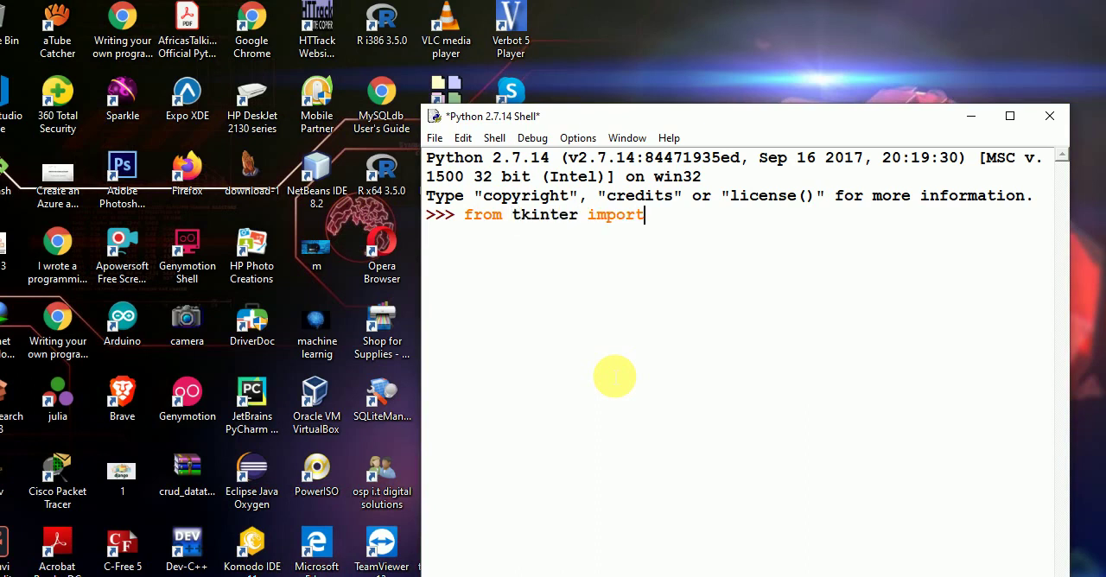
type("*")
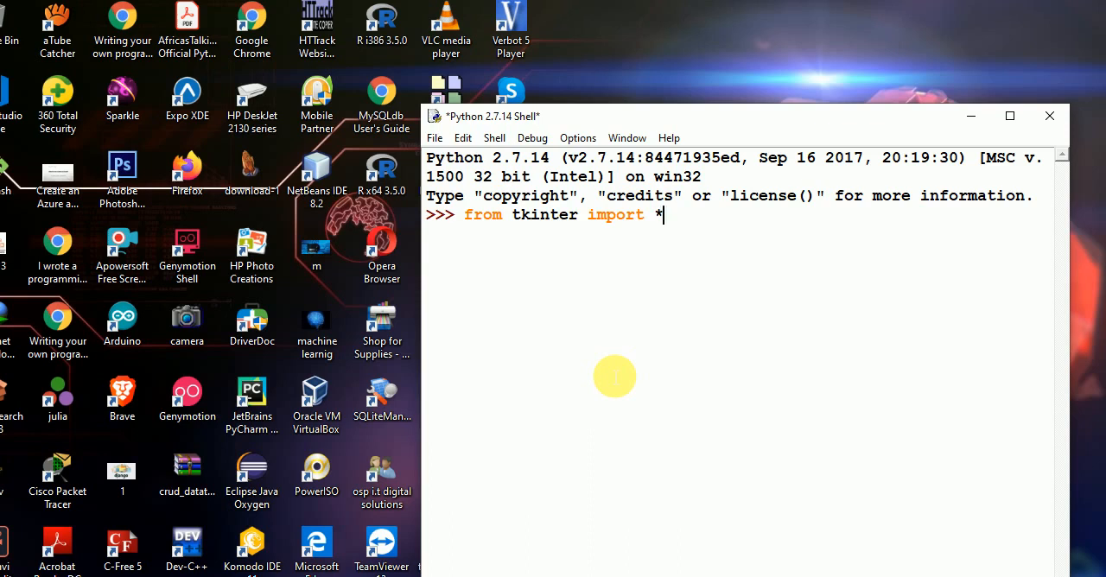
key("enter")
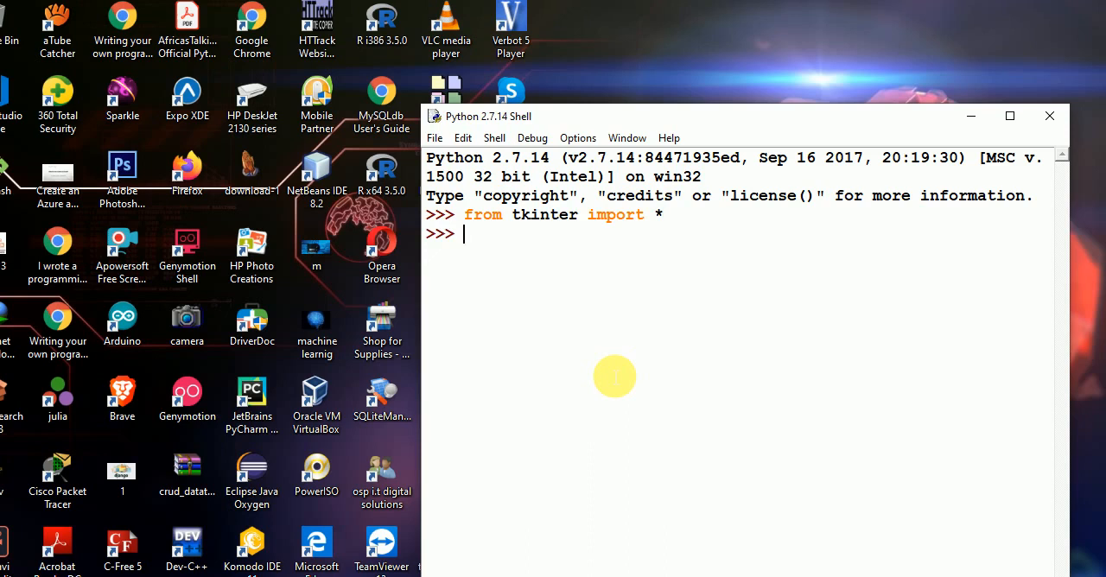
mouse_move(570, 241)
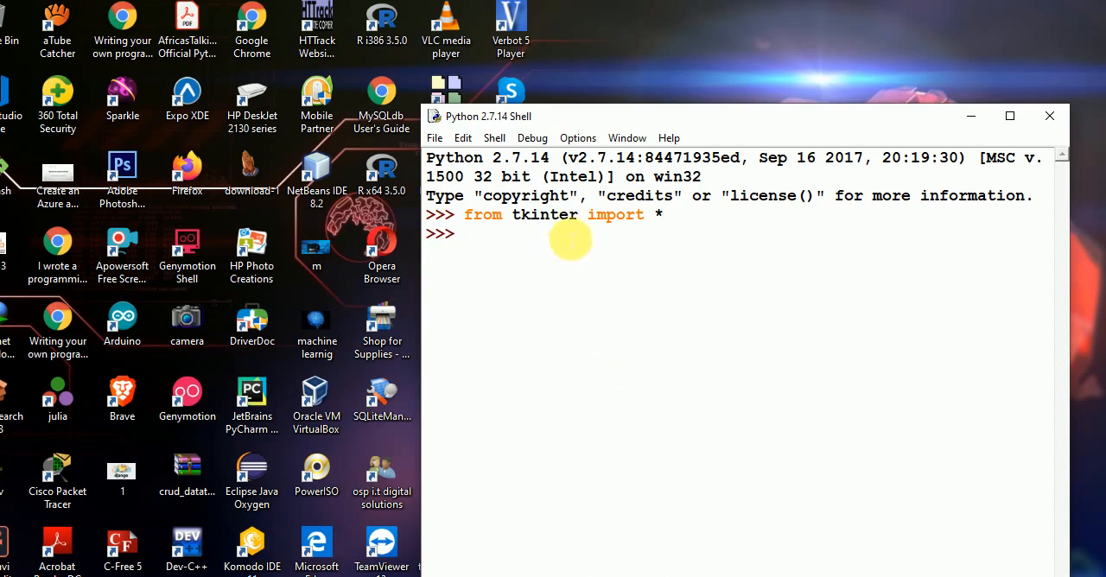
Abandon the half-typed root line and enter u = Tk() to create a Tk window
double_click(543, 214)
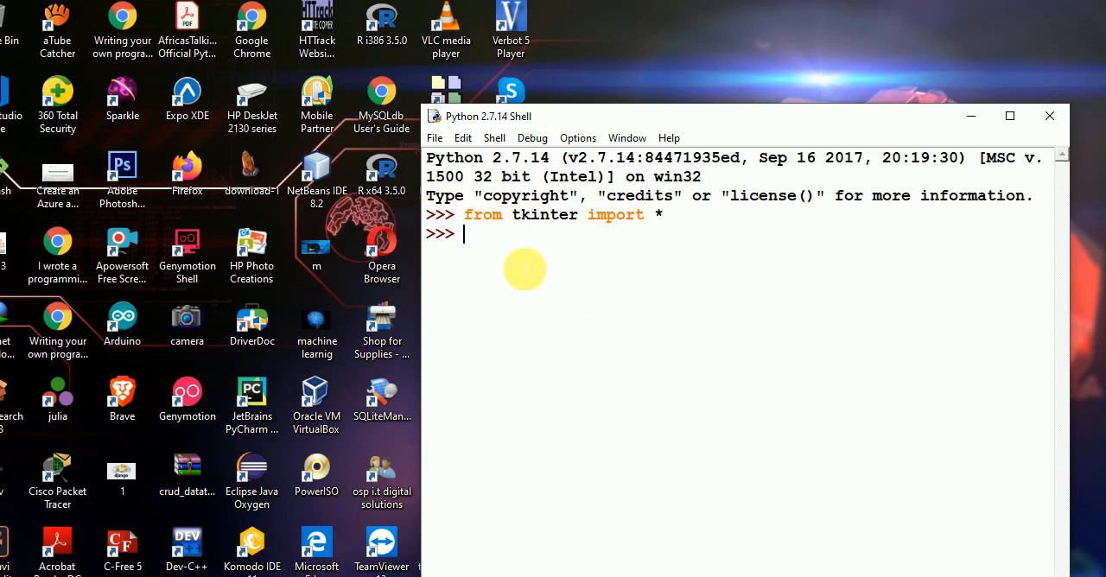
type("r")
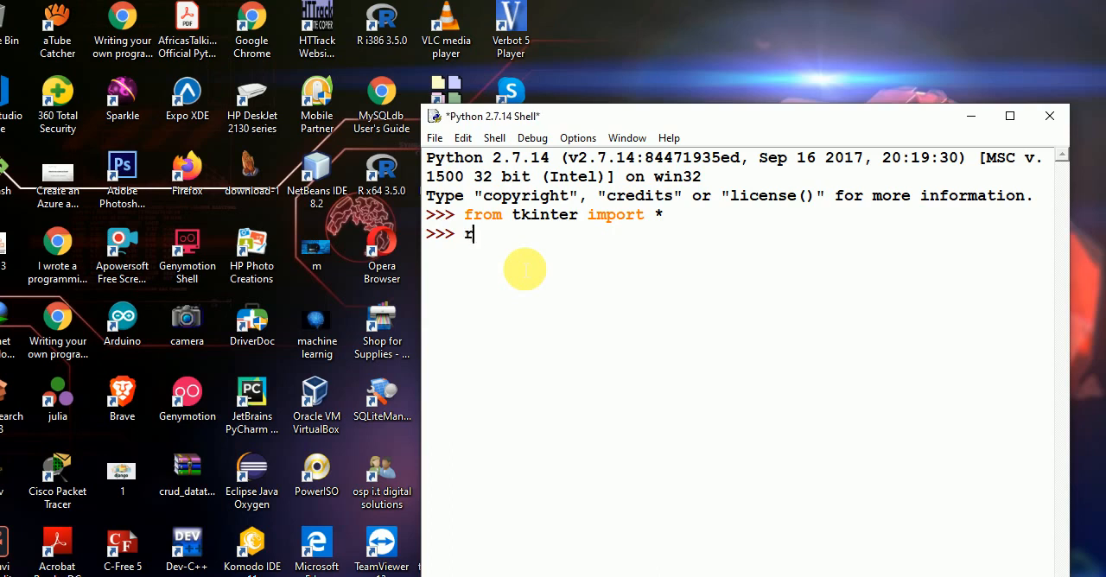
type("oot")
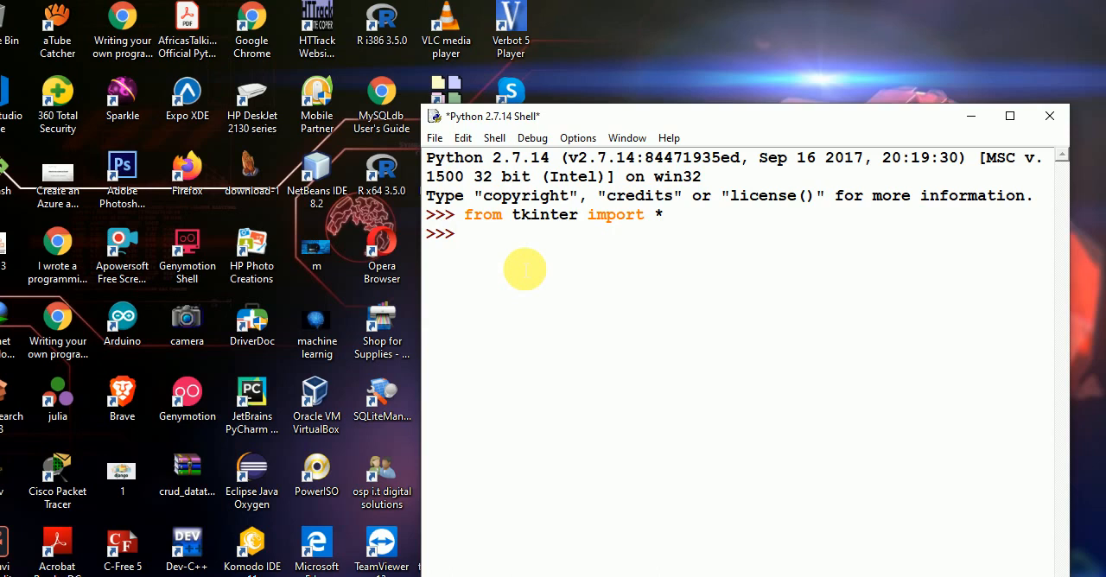
type("u = T")
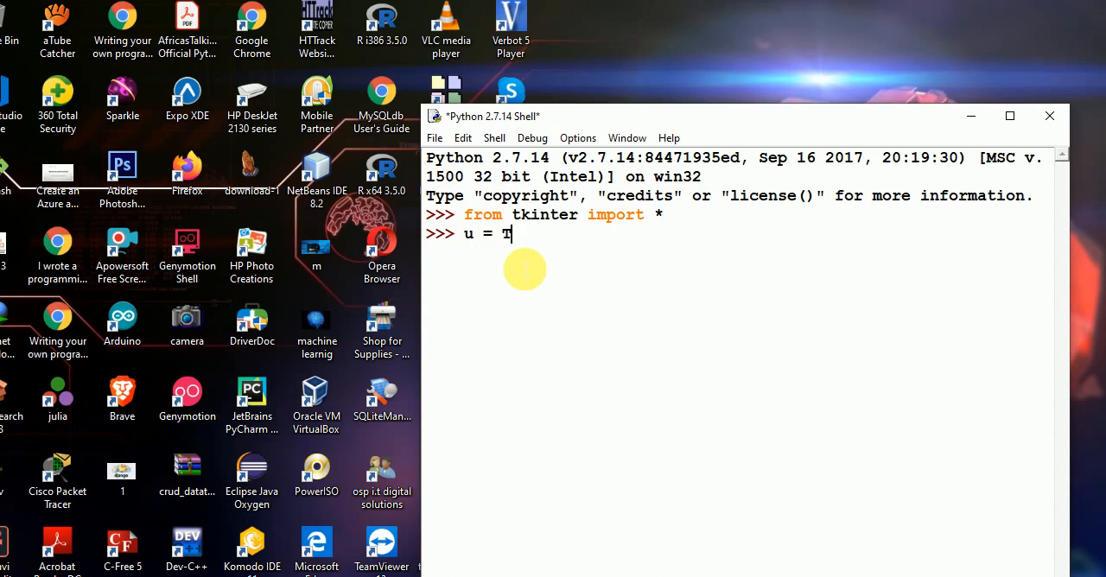
type("k()")
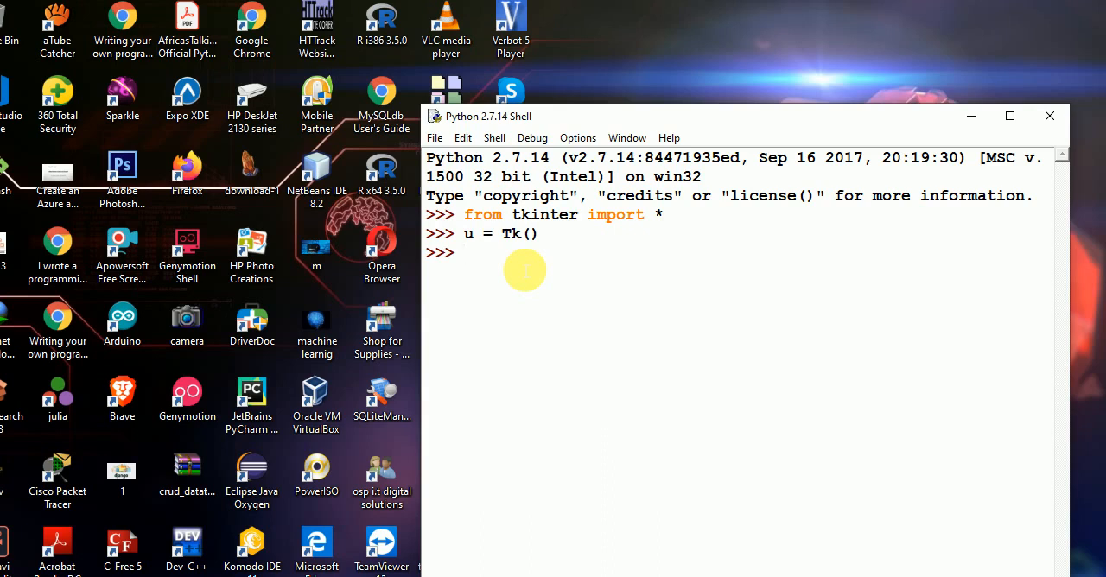
mouse_move(527, 273)
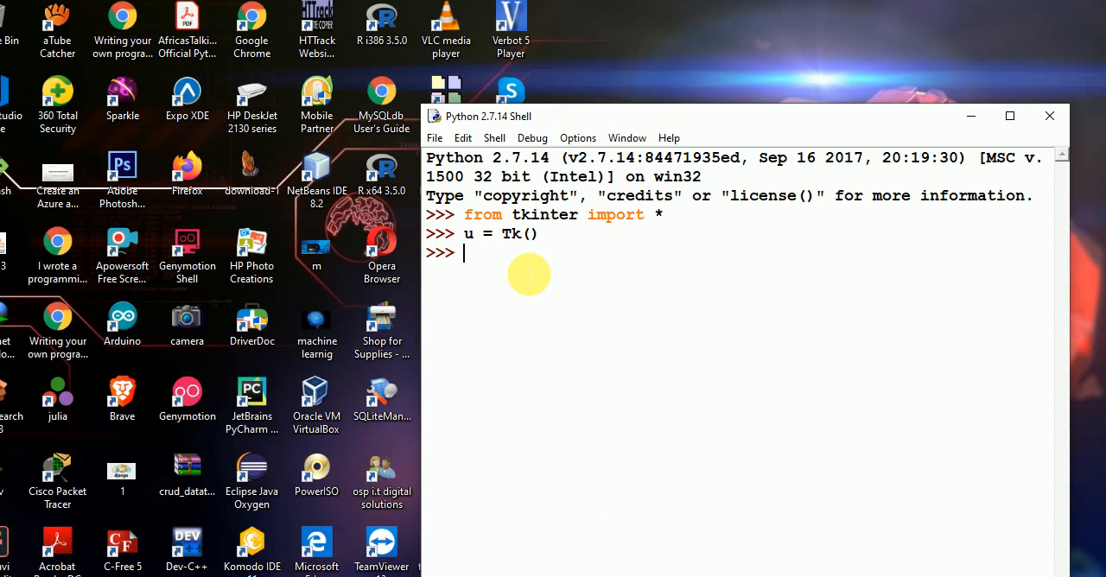
mouse_move(522, 257)
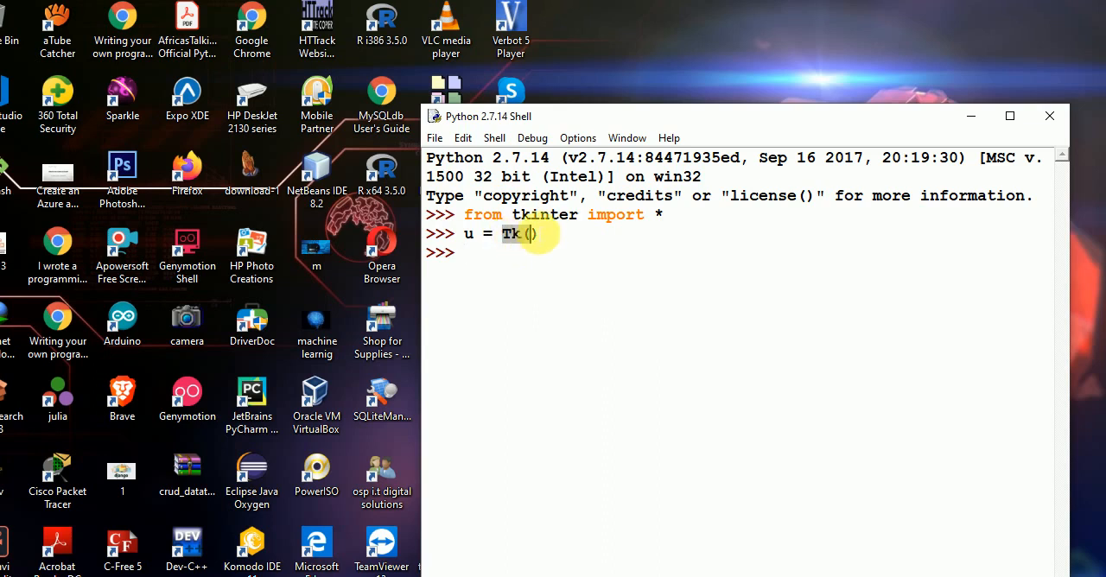
mouse_move(557, 227)
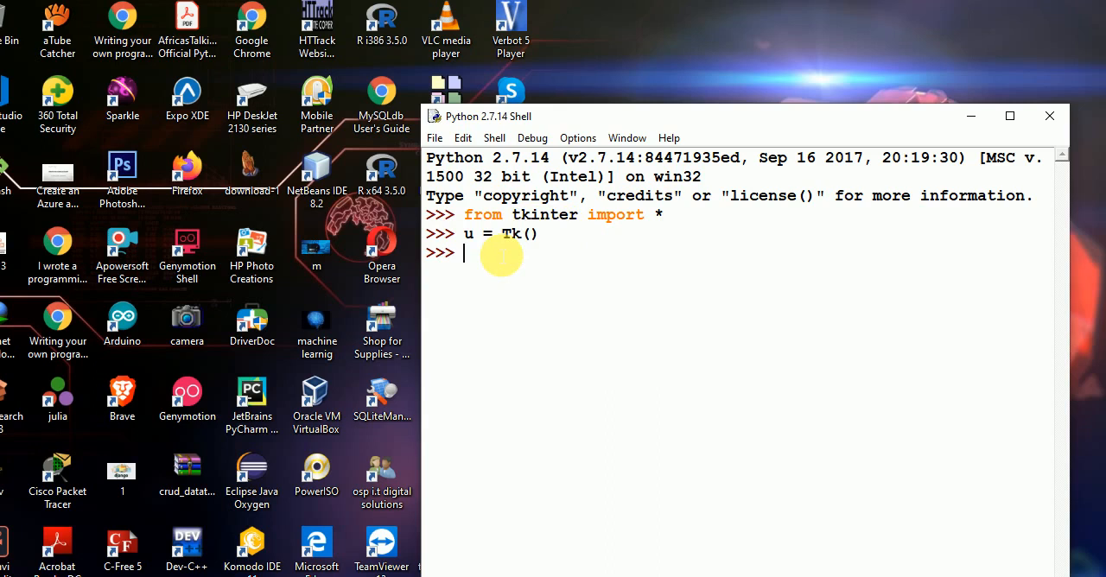
Run mainloop() so the Tk event loop starts and returns to the prompt
type("ma")
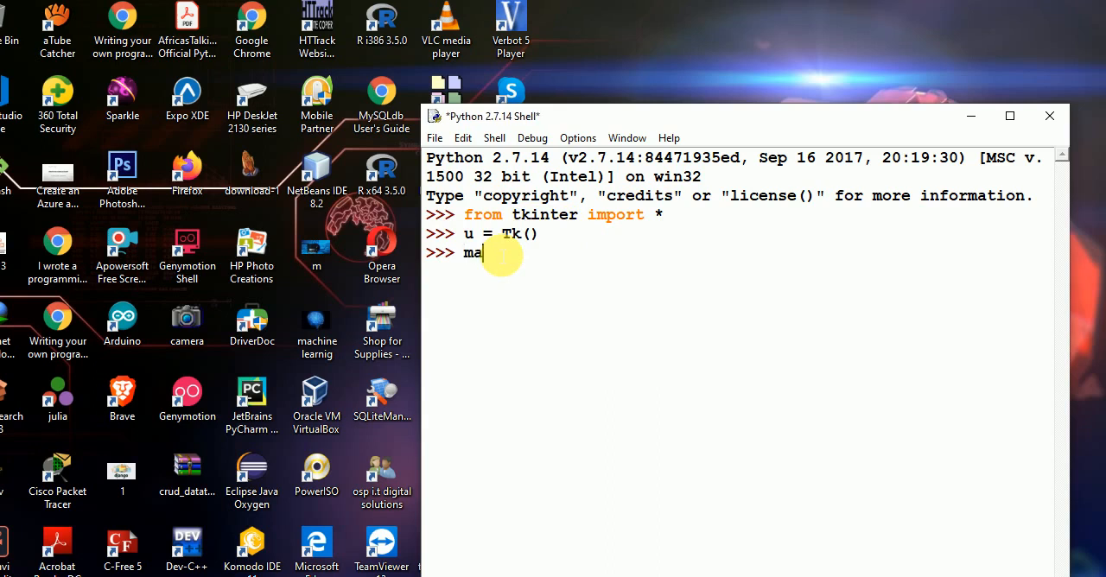
type("inloop(")
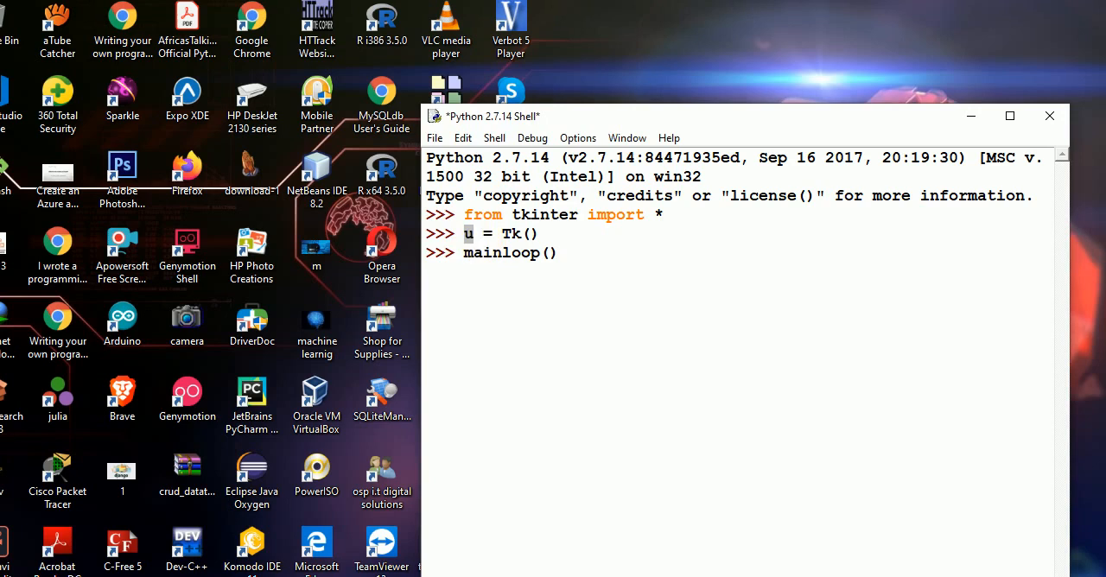
key("Return")
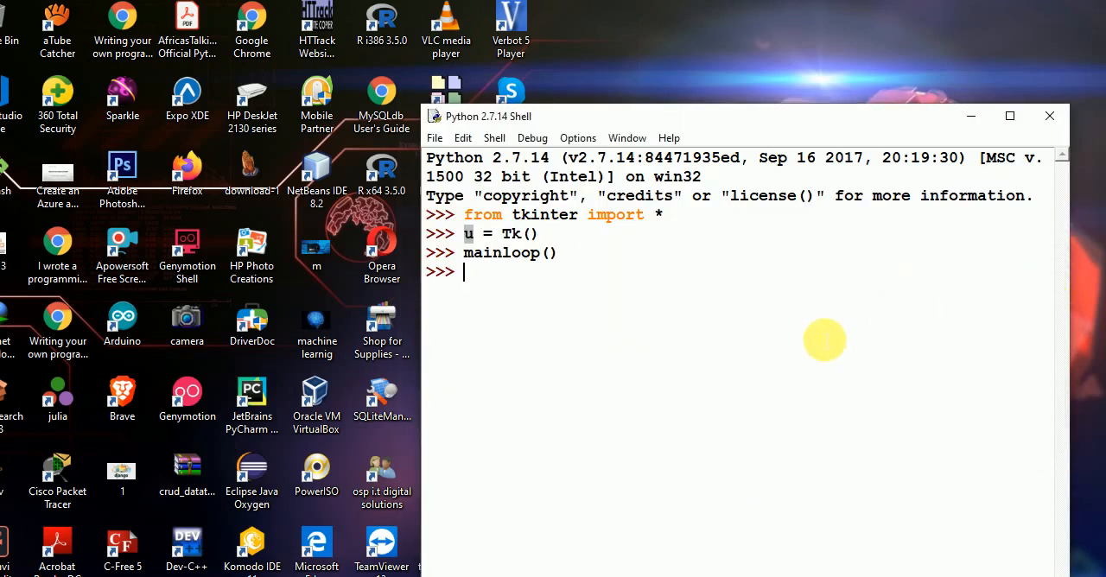
Enter root = Tk() to create a second Tk window object
type("u")
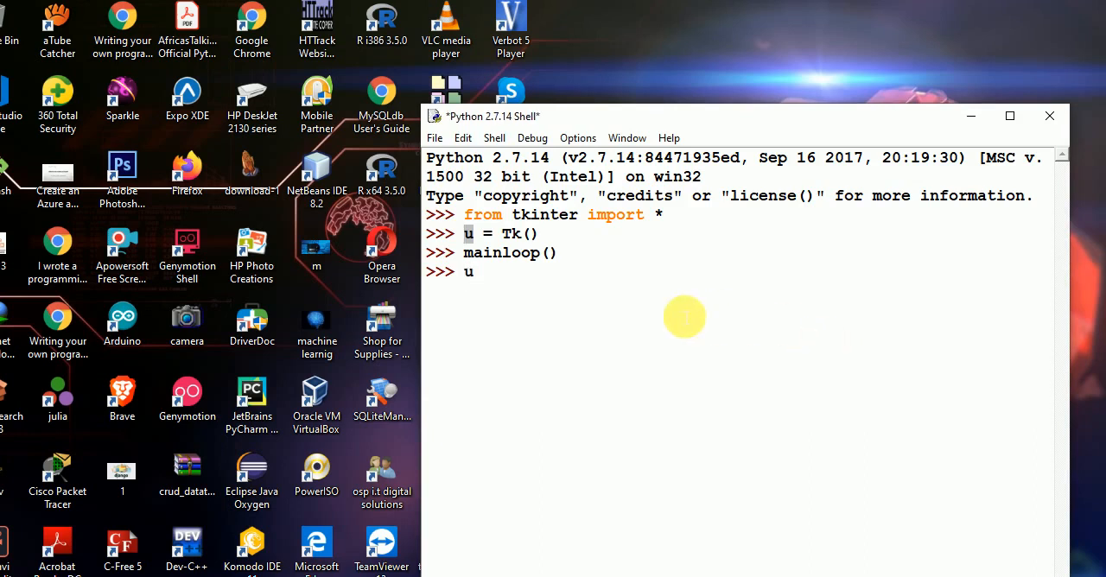
type("r")
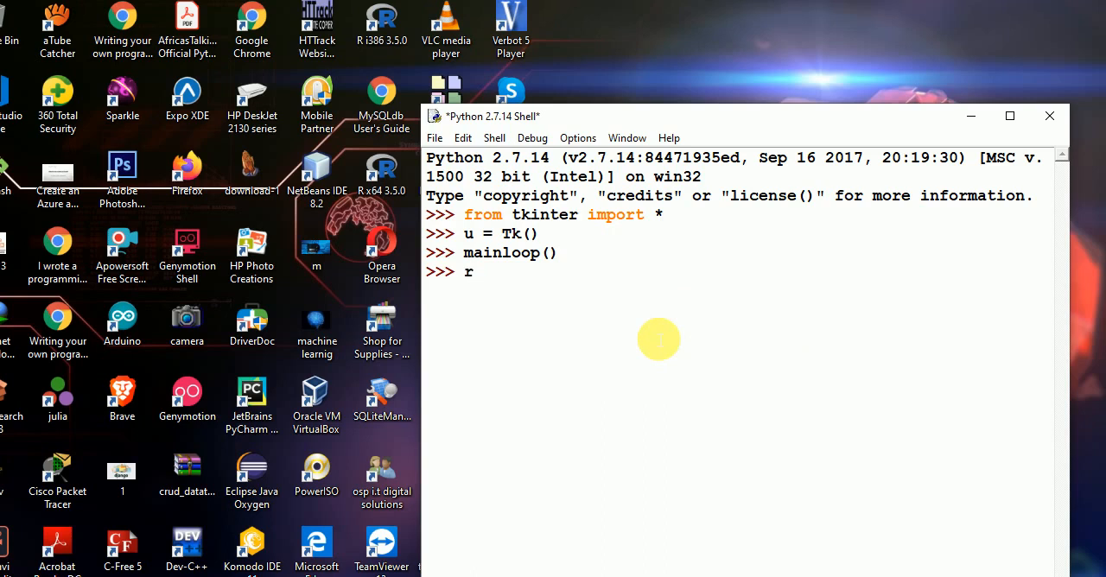
type("oot =")
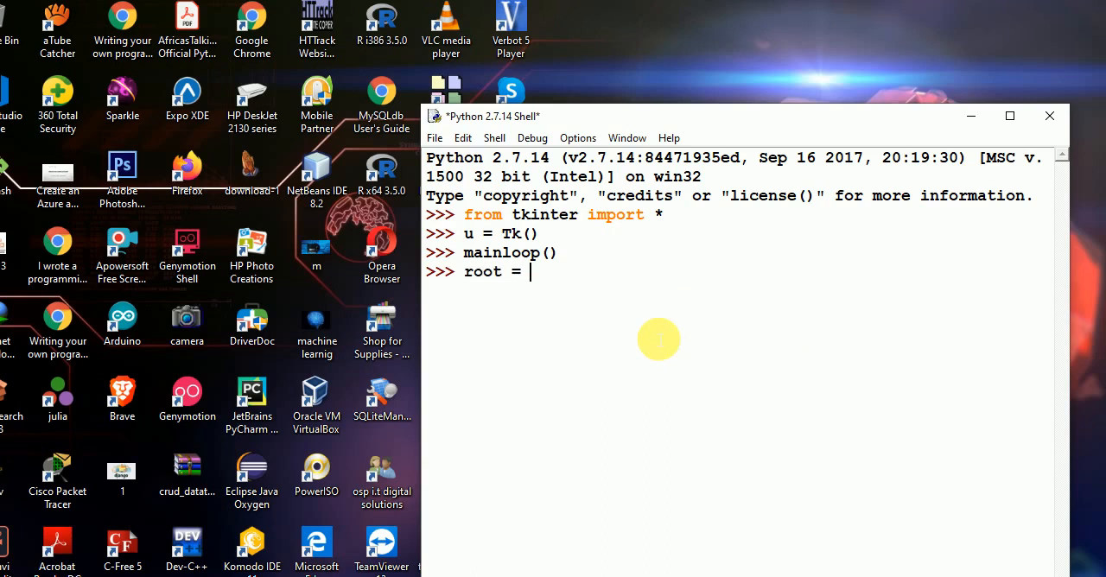
type("Tk(")
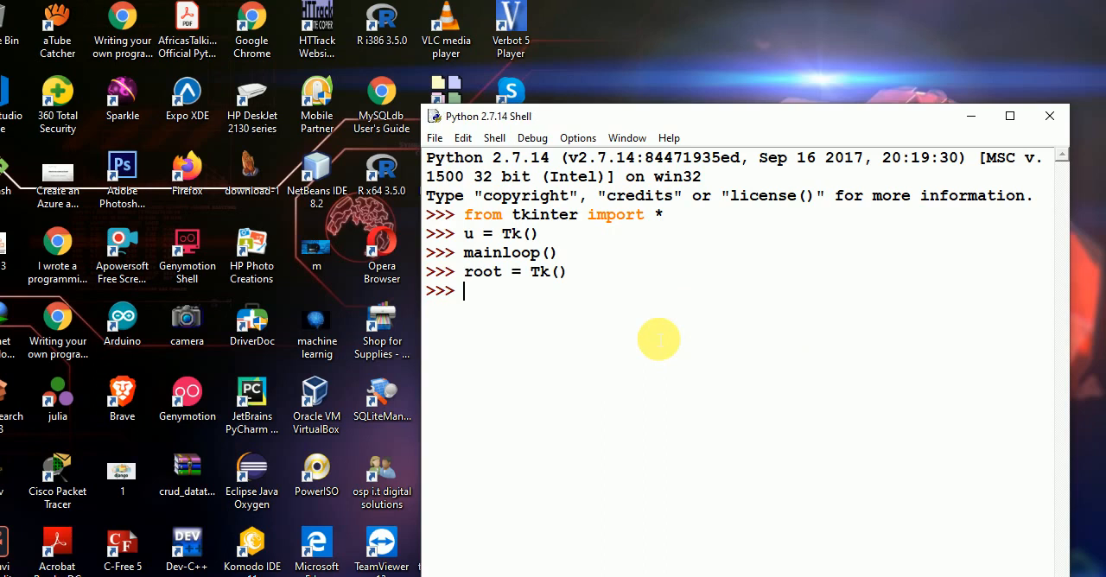
Run root.mainloop() to start the second window's event loop
type("root")
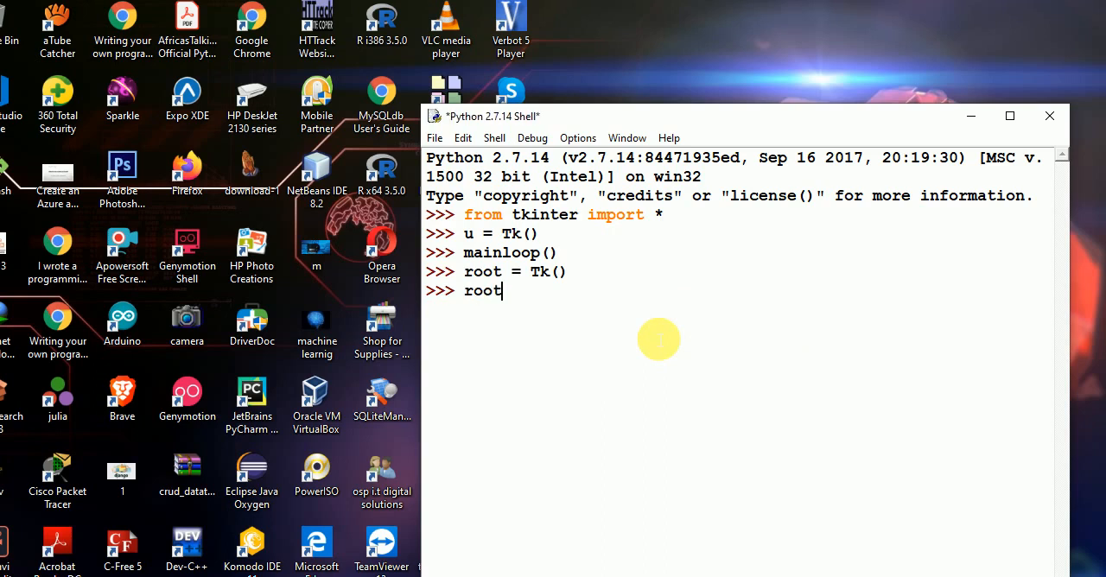
type(".mai")
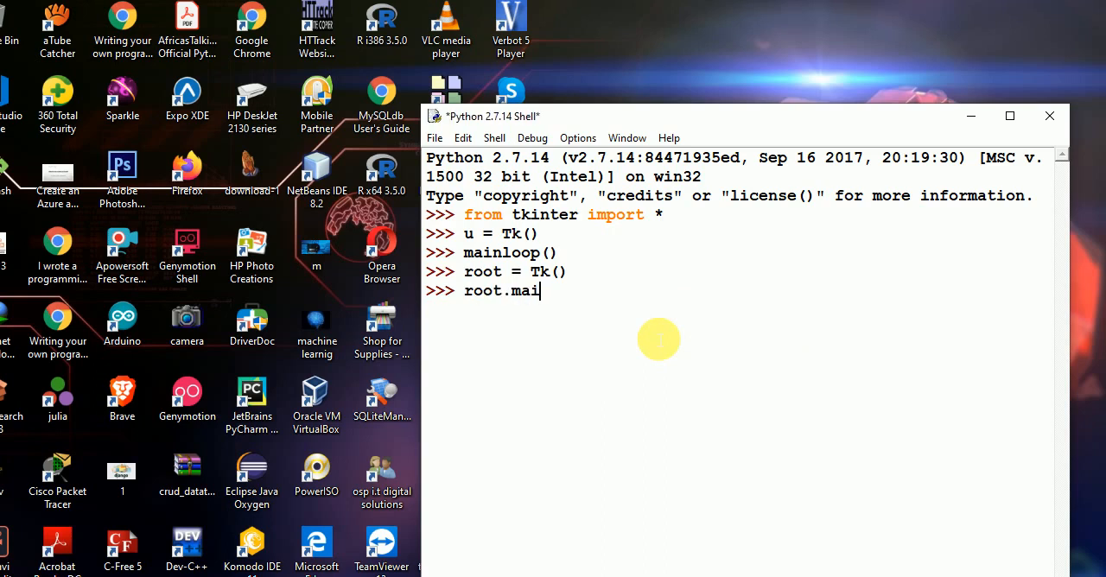
type("nloop")
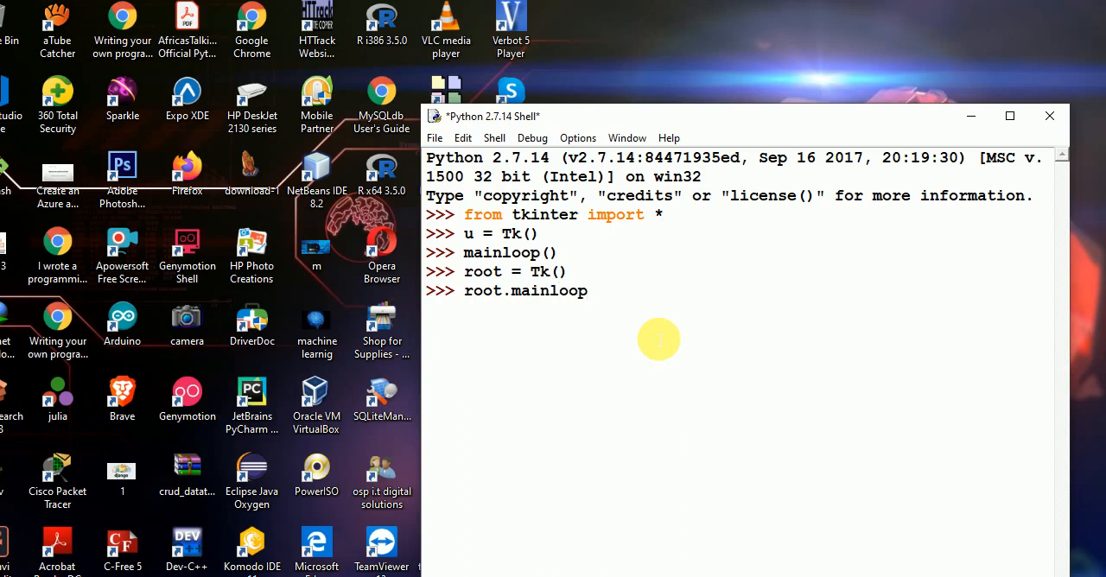
type("9")
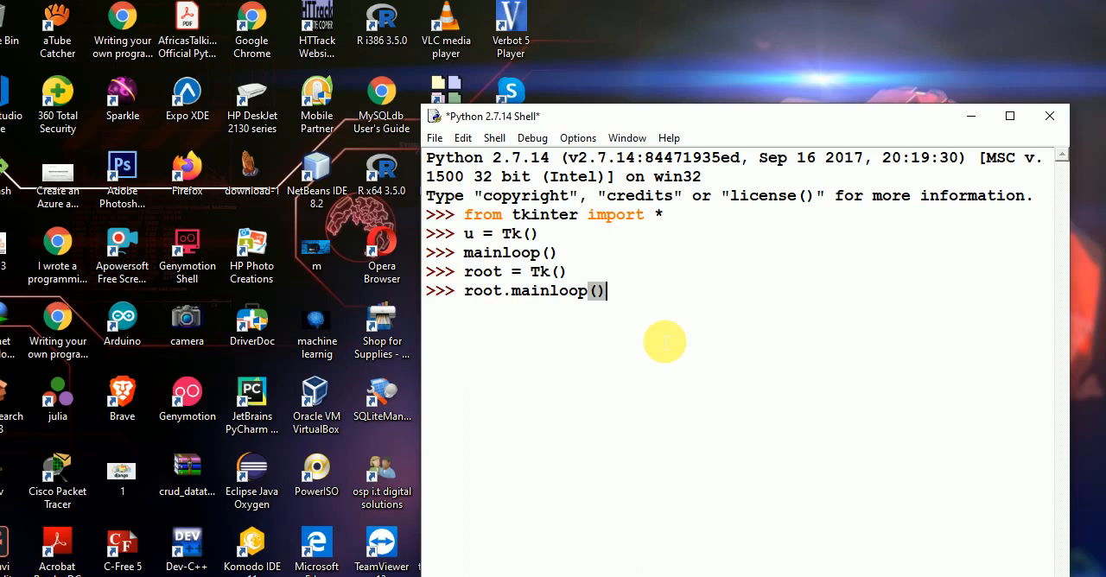
key("Return")
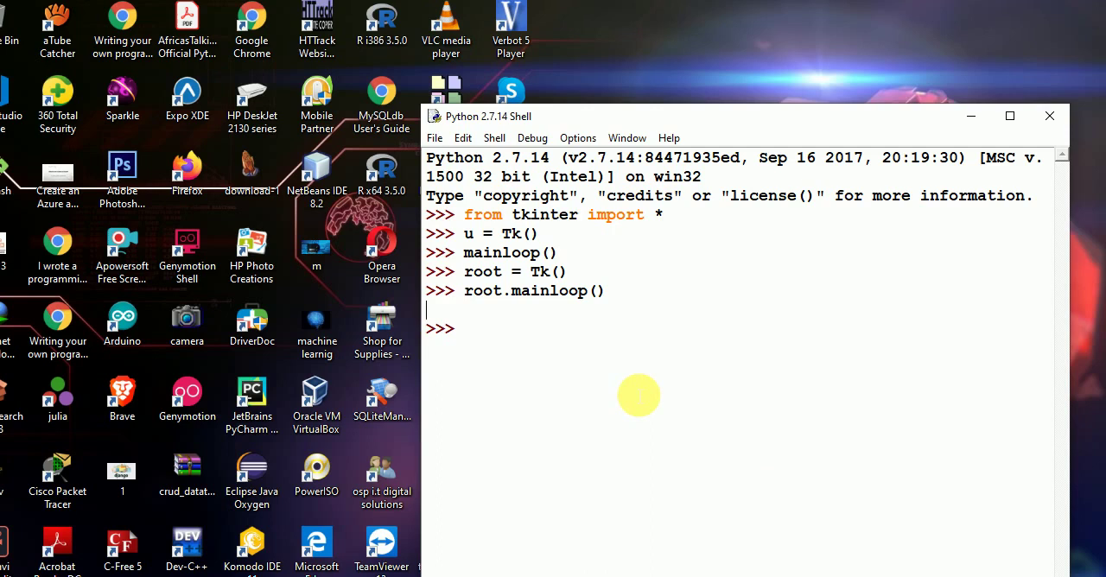
mouse_move(446, 563)
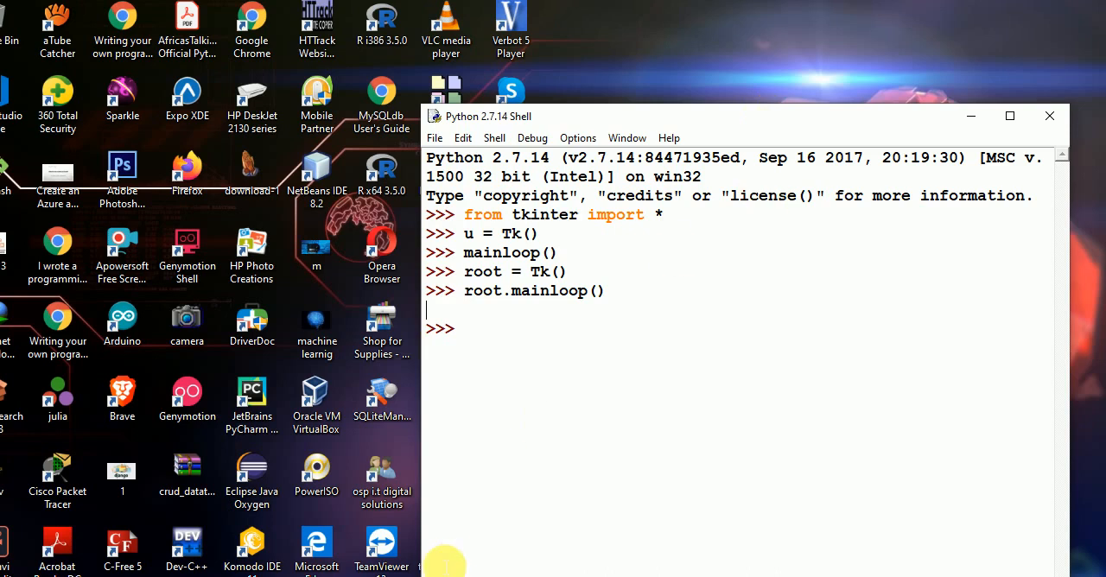
mouse_move(517, 434)
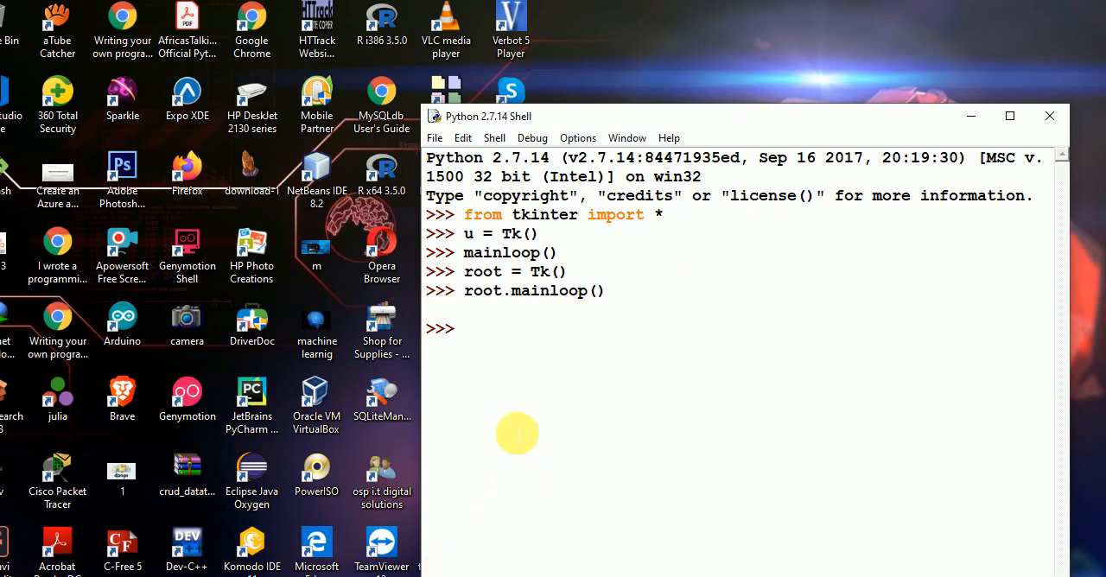
mouse_move(532, 425)
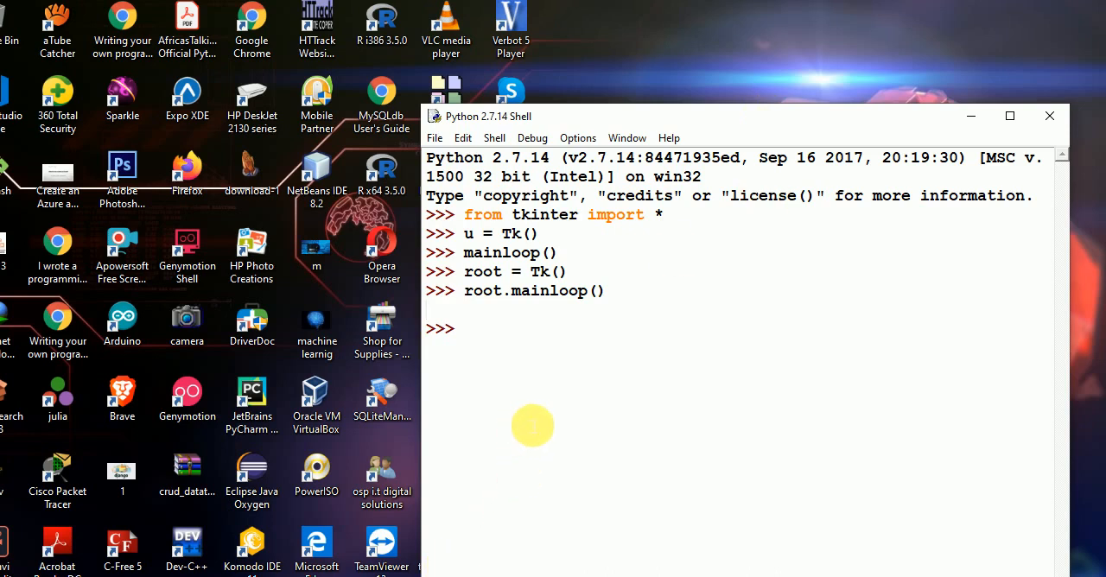
mouse_move(508, 432)
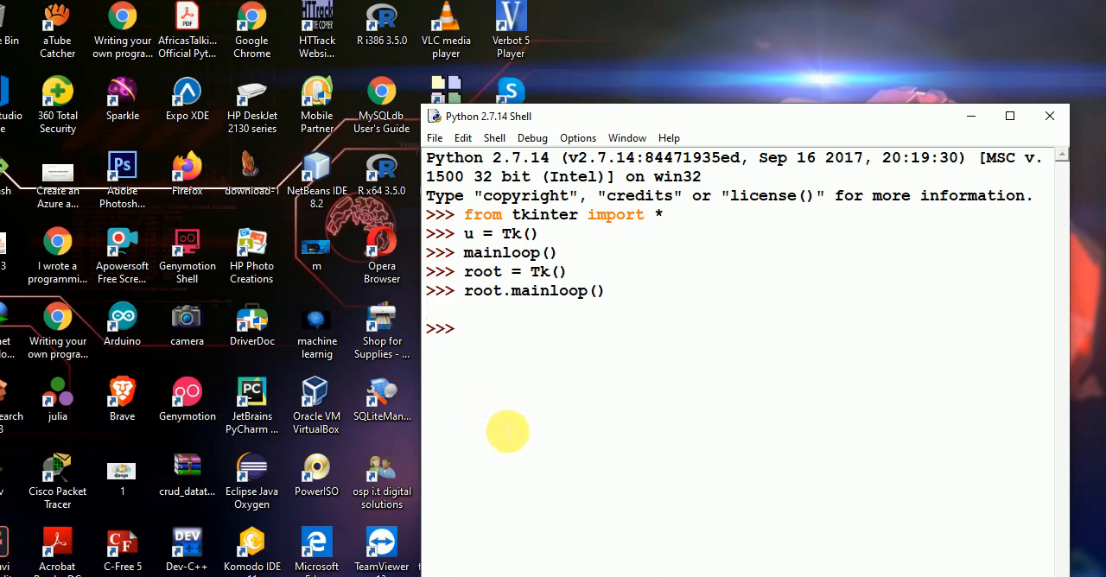